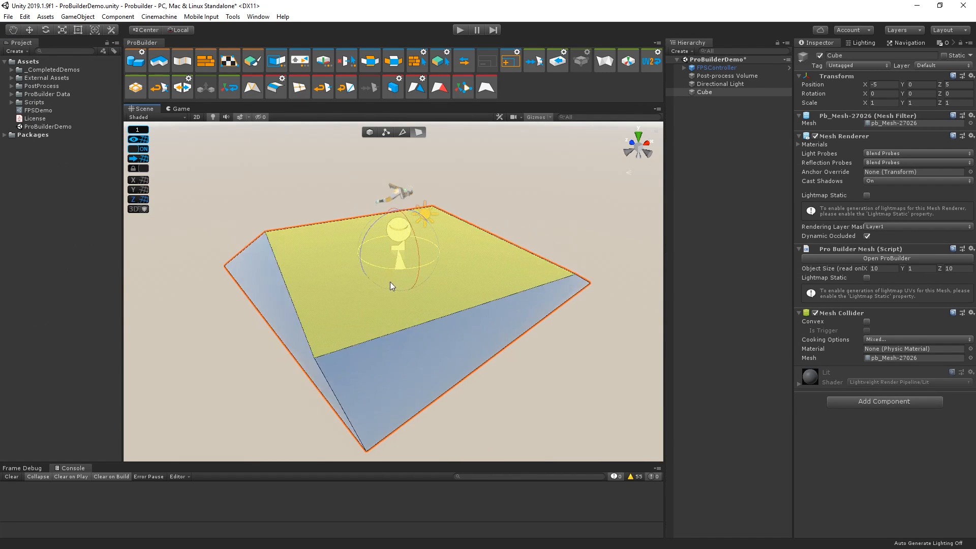
# Preview the finished room in Play mode, then switch to the scene with only FPSController, Post-process Volume and Directional Light.
pyautogui.click(459, 30)
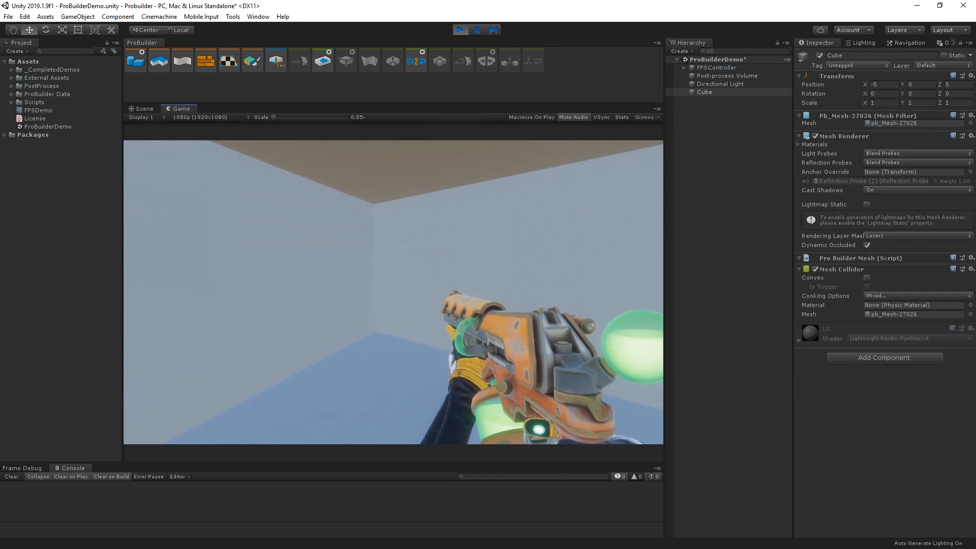
pyautogui.click(140, 108)
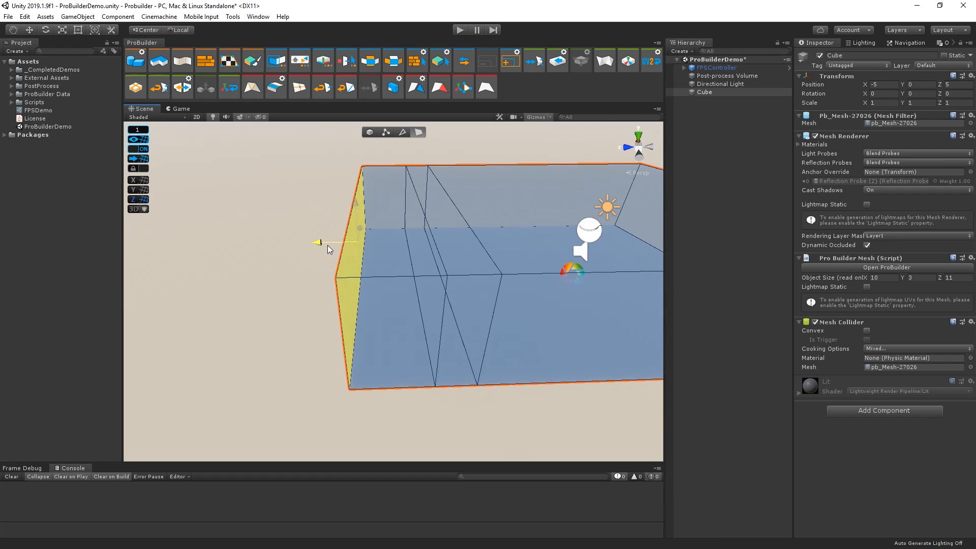
pyautogui.click(460, 28)
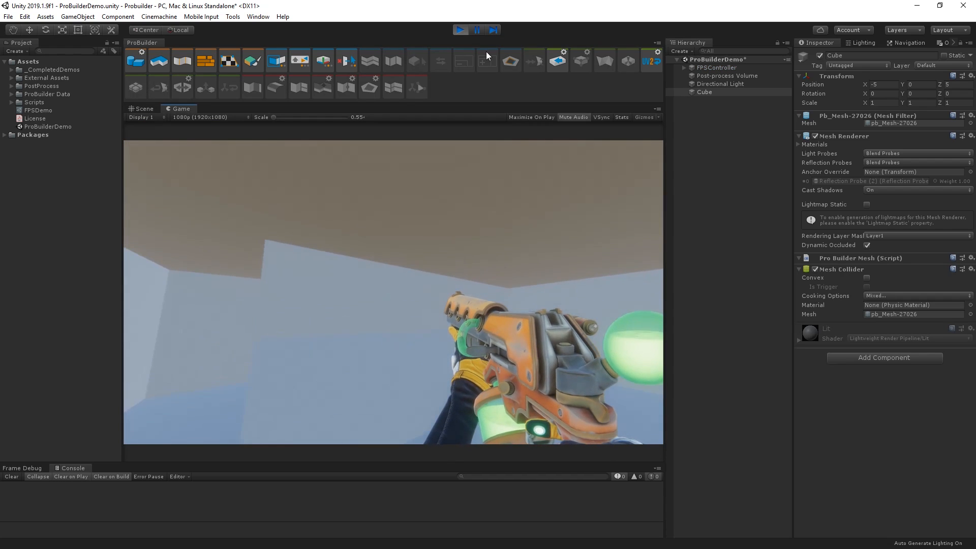
pyautogui.click(460, 30)
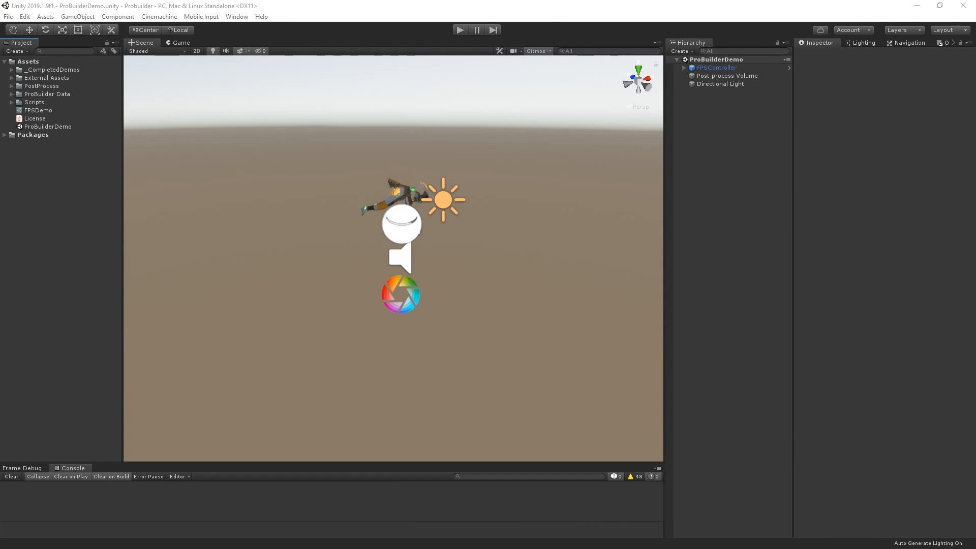
# Install ProBuilder 4.0.5 and ProGrids 3.0.0 from the Package Manager and close it.
pyautogui.click(378, 24)
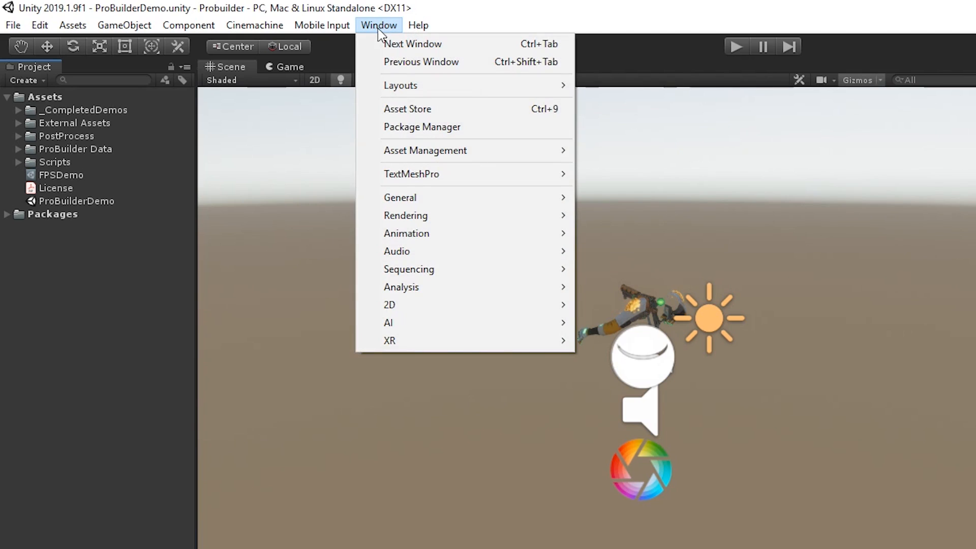
pyautogui.click(422, 127)
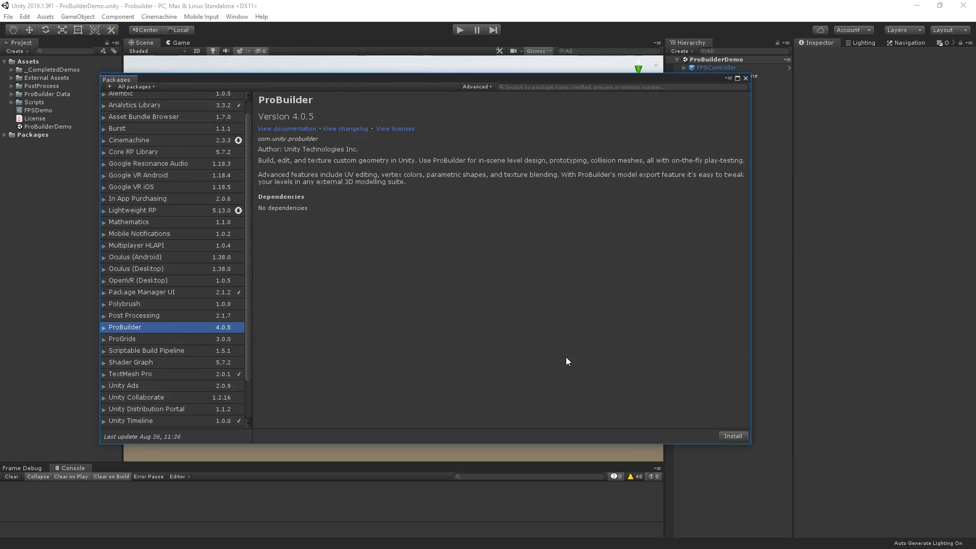
pyautogui.click(733, 436)
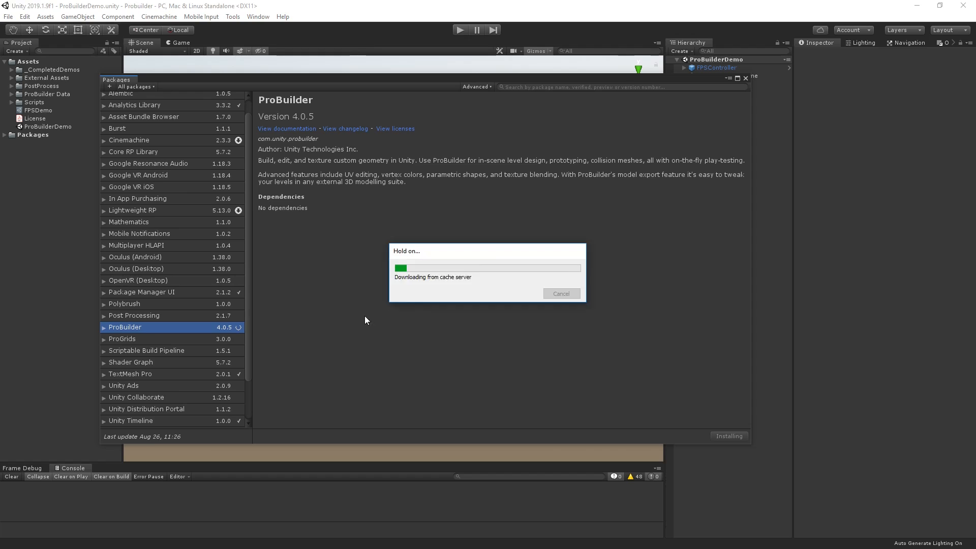
pyautogui.click(122, 354)
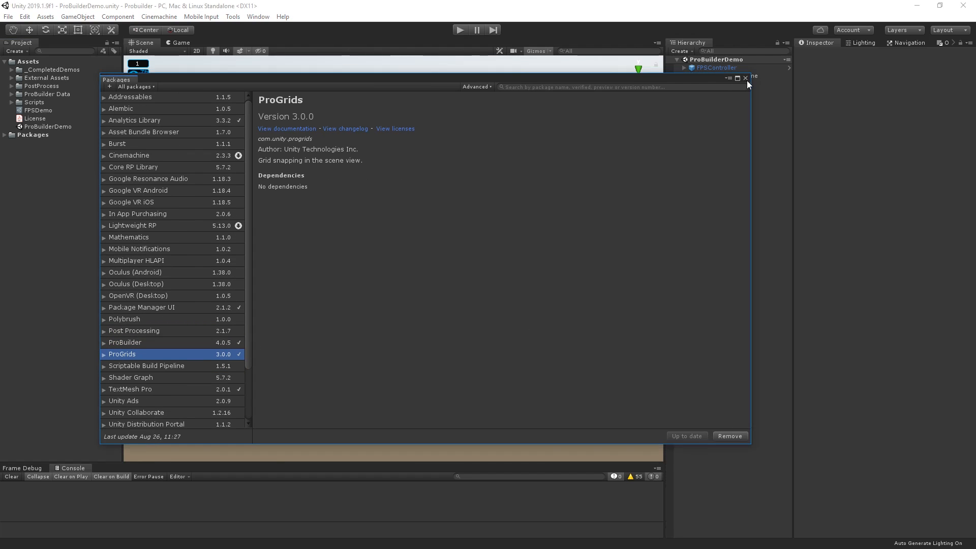
pyautogui.click(746, 78)
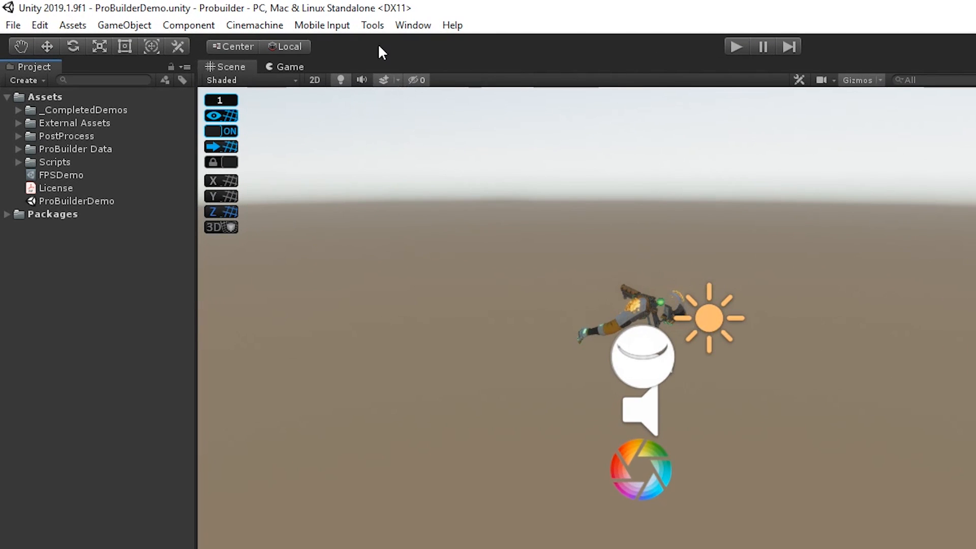
# Open the ProBuilder window from Tools, try Use Text Mode, then return to icon mode.
pyautogui.click(372, 25)
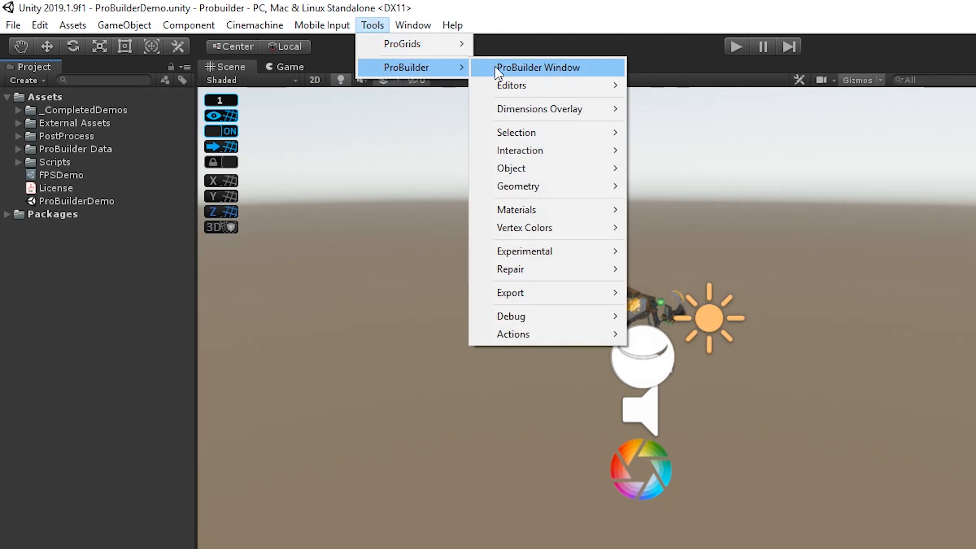
pyautogui.click(539, 67)
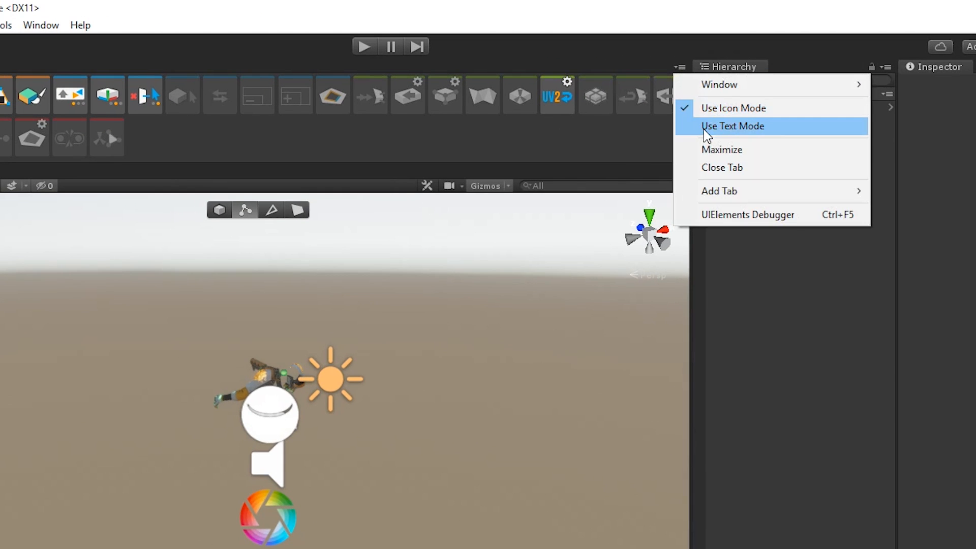
pyautogui.click(734, 127)
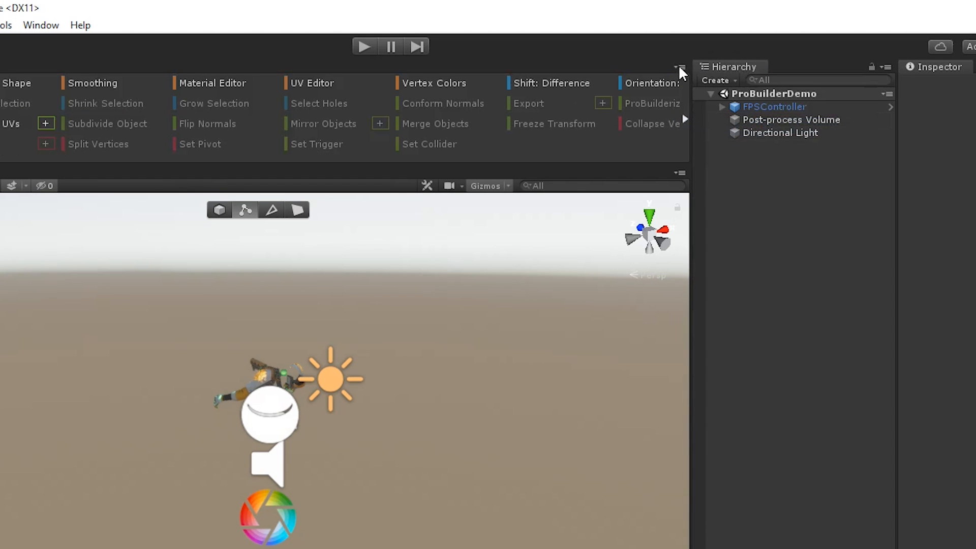
pyautogui.click(678, 67)
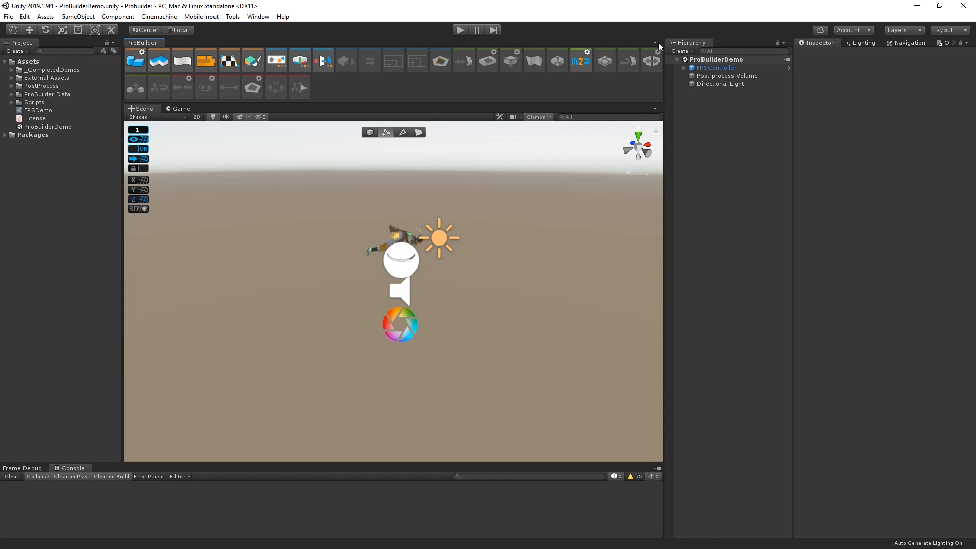
# Create a ProBuilder cube via New Shape and size it to X 10, Y 3, Z 10.
pyautogui.click(135, 59)
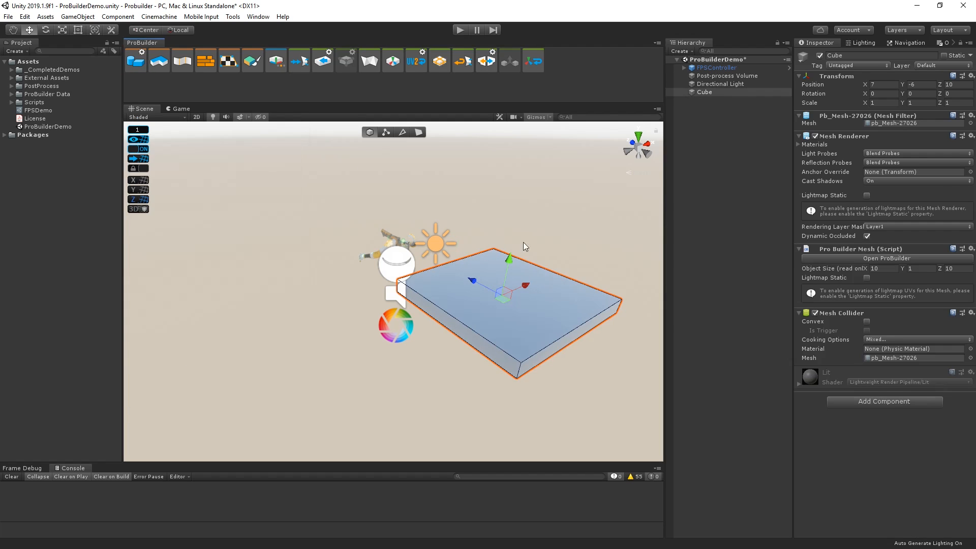
pyautogui.moveTo(828, 132)
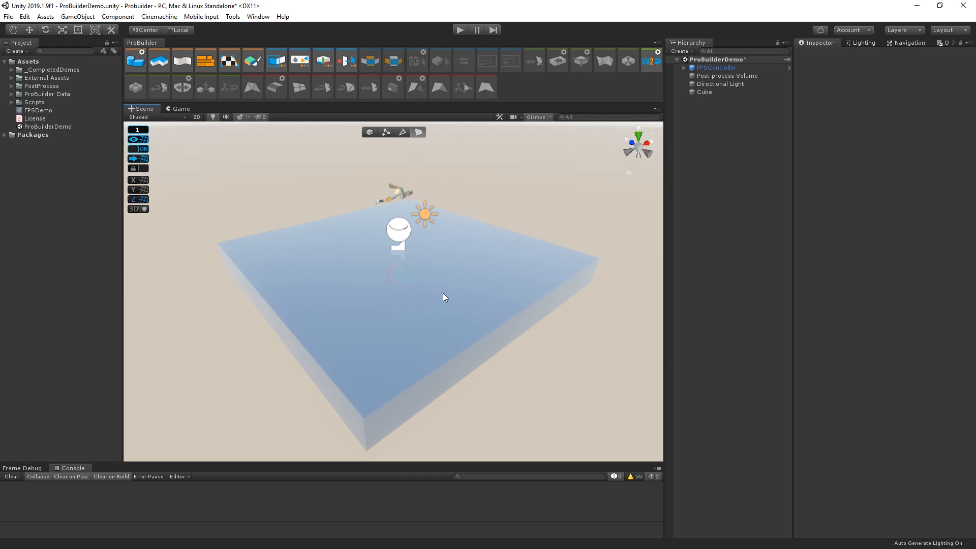
pyautogui.click(705, 91)
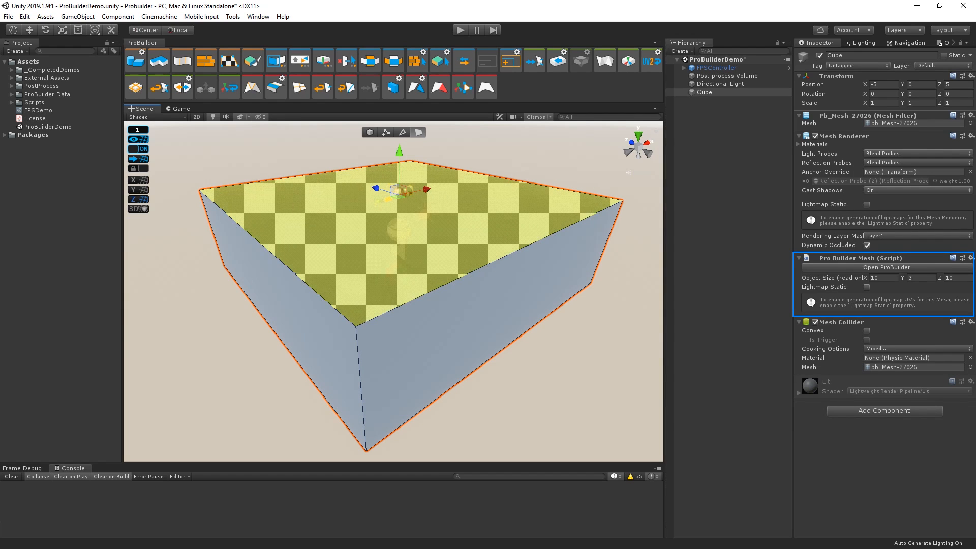
# Review the ProBuilder page in Editor Preferences and close it again.
pyautogui.click(21, 19)
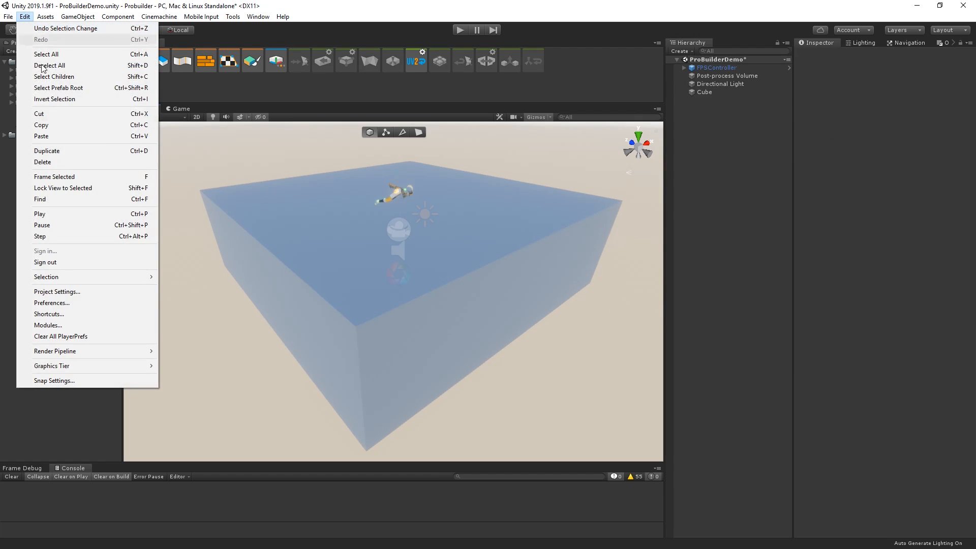
pyautogui.click(51, 303)
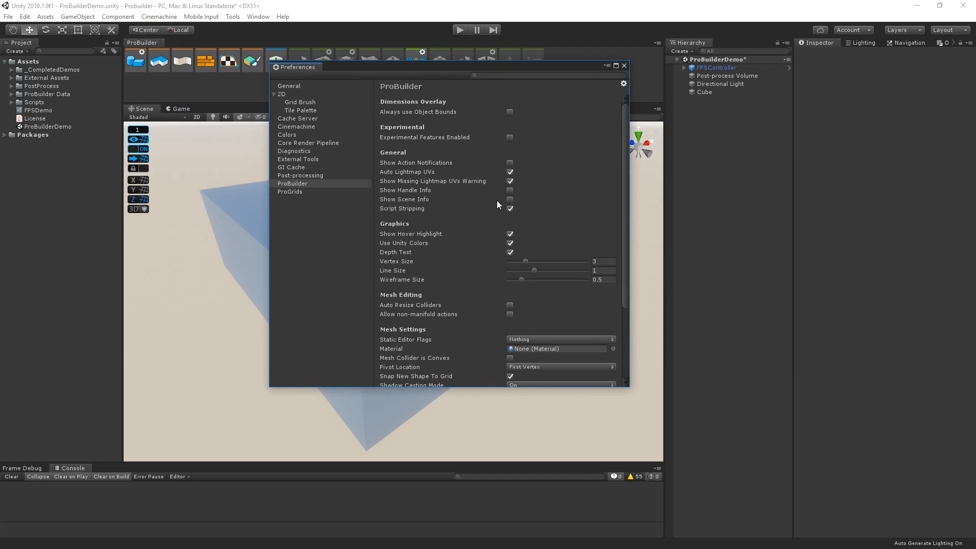
pyautogui.click(509, 199)
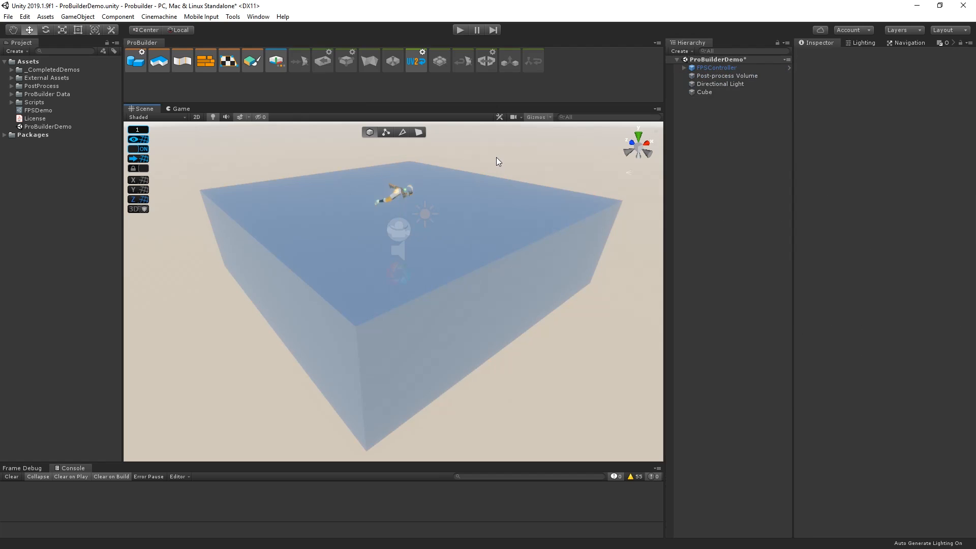
pyautogui.moveTo(497, 251)
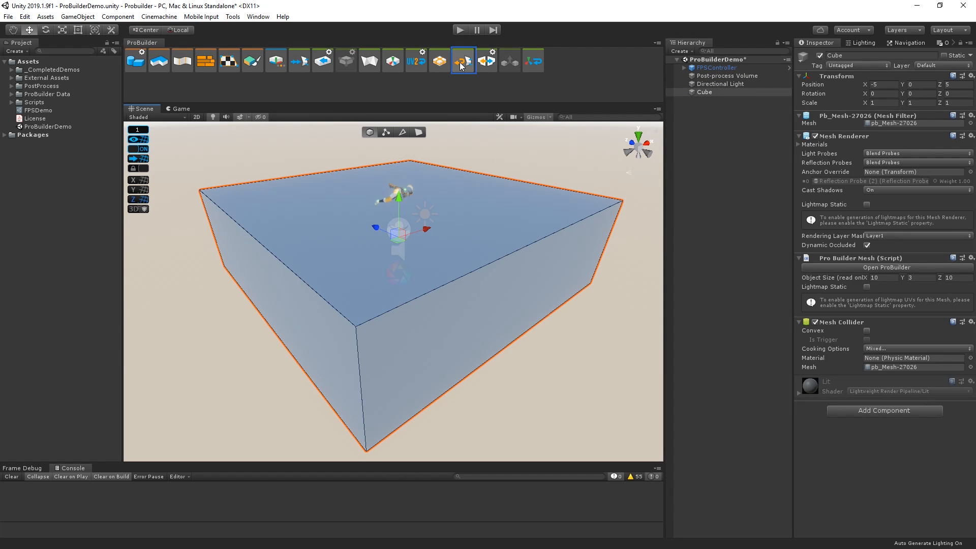
pyautogui.moveTo(462, 61)
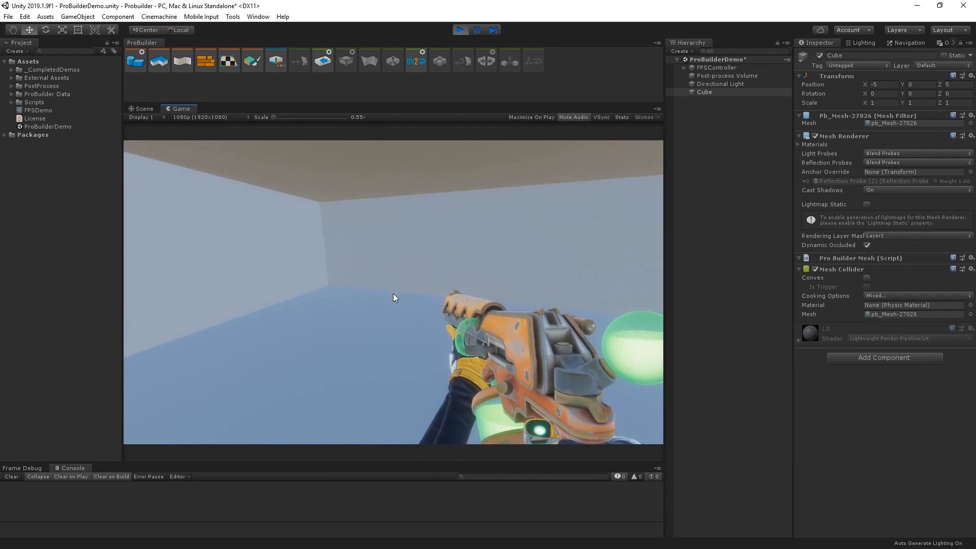
# Stop the play test after confirming the player stands inside the flipped room.
pyautogui.click(143, 108)
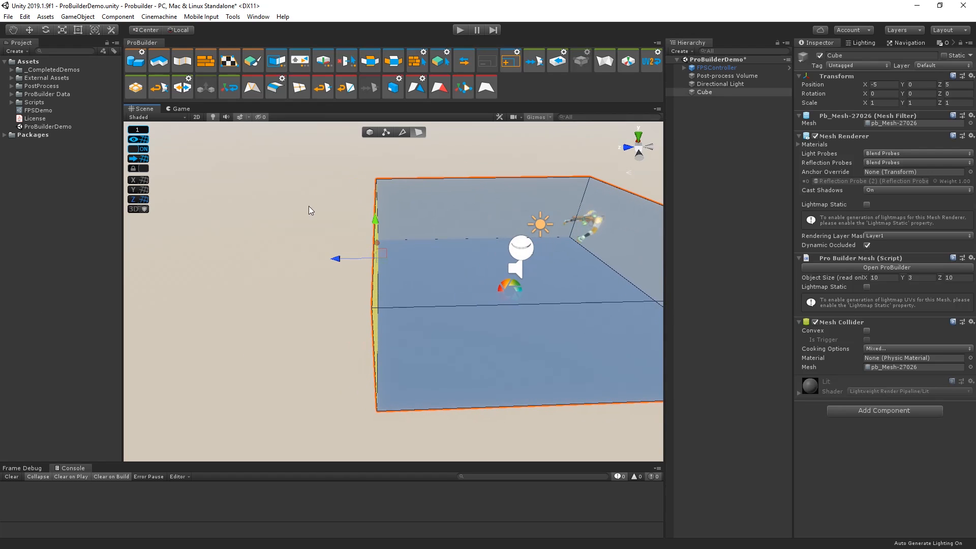
pyautogui.moveTo(394, 93)
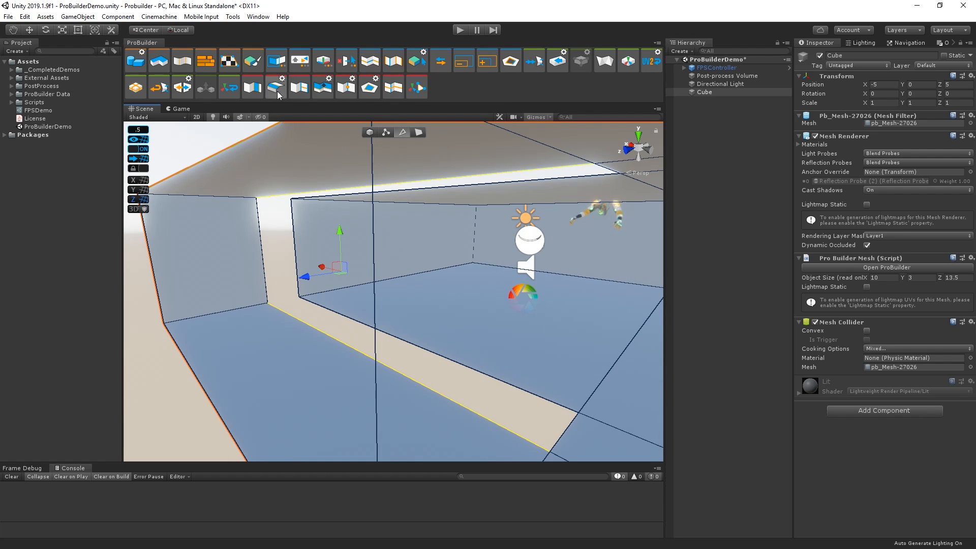
pyautogui.moveTo(253, 87)
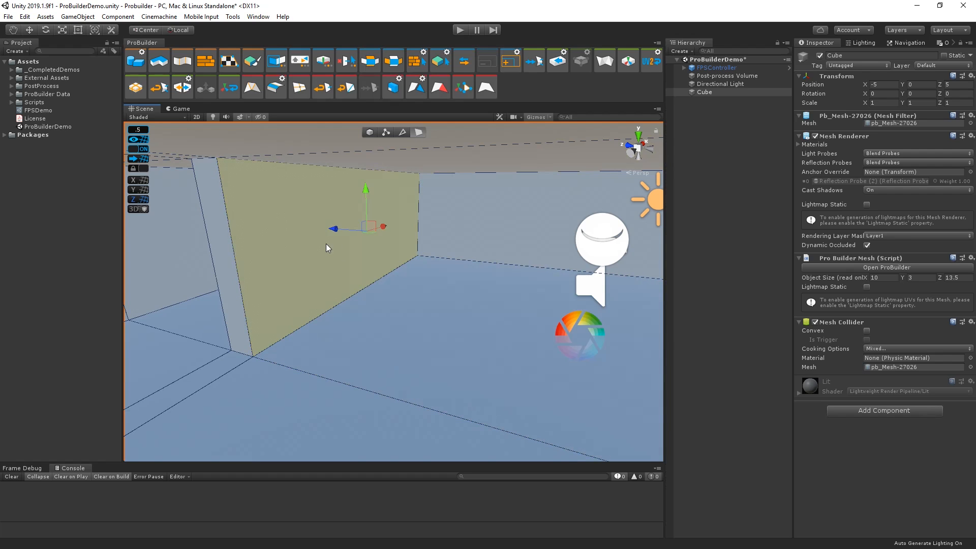
# Select the dividing wall's face inside the 10 by 3 by 13.5 room.
pyautogui.click(327, 246)
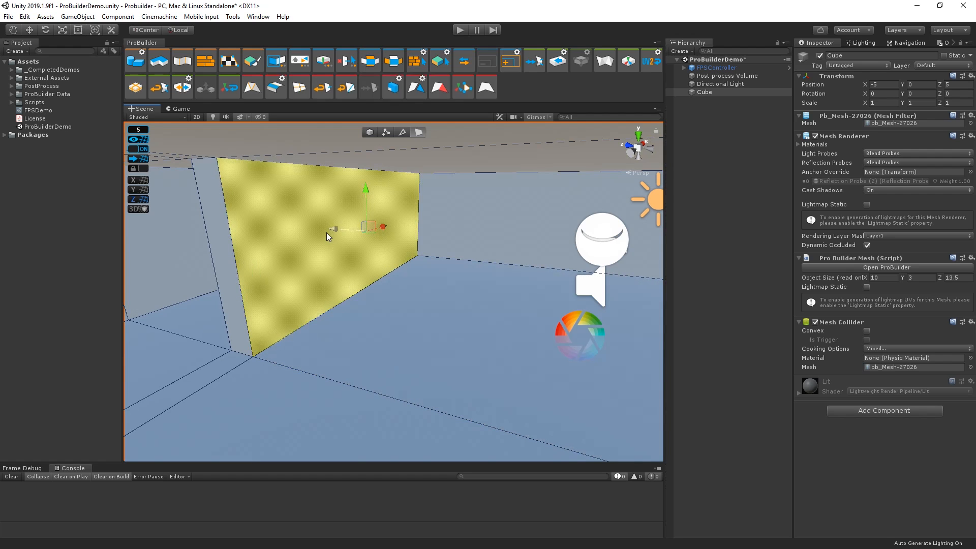
# Shorten the dividing wall to leave a gap at the far wall, then start a new shape.
pyautogui.click(299, 87)
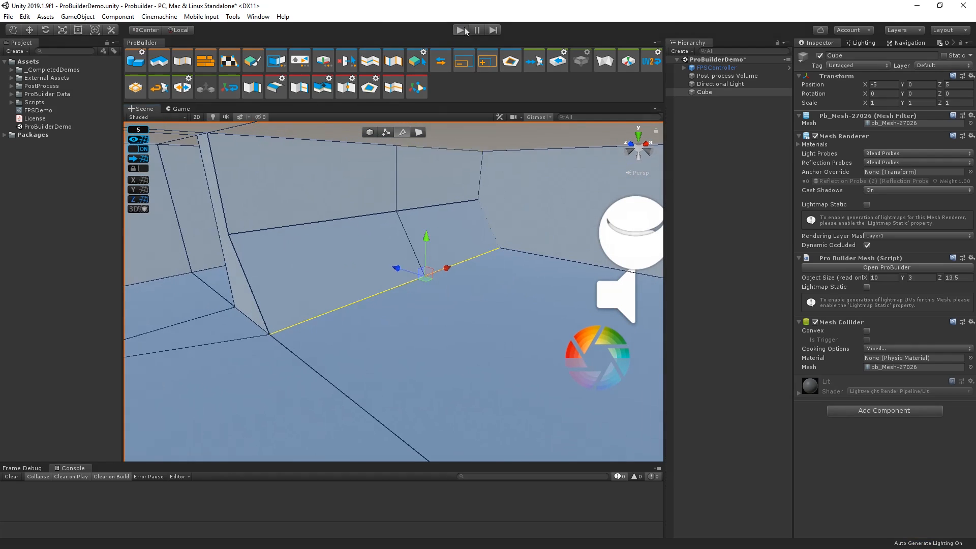
pyautogui.click(460, 28)
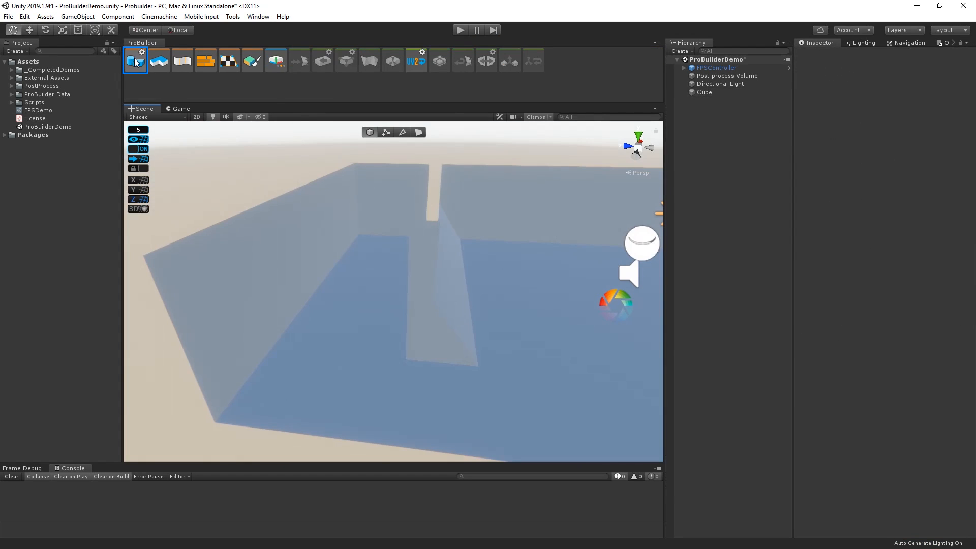
pyautogui.click(134, 60)
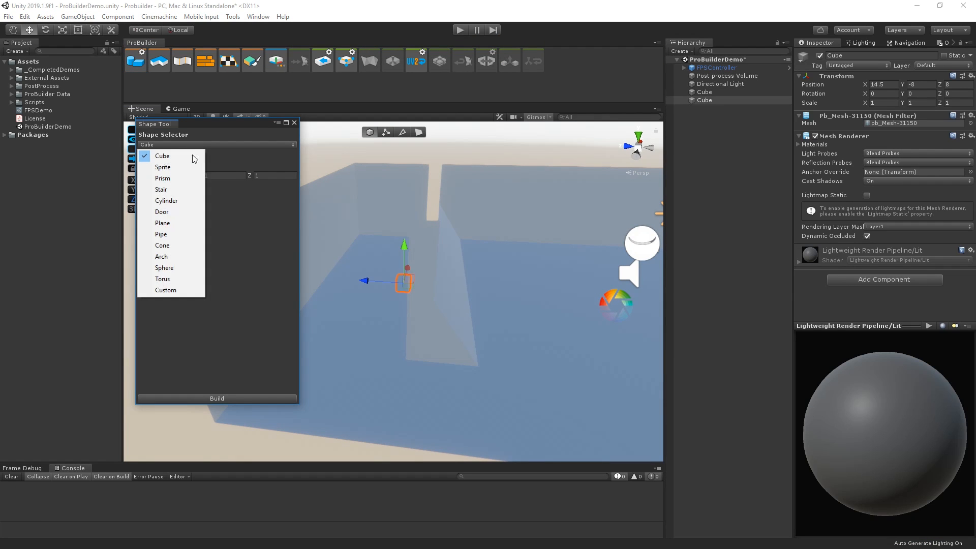
# Choose Stair in the Shape Selector and set Steps 20, Width 3, Height 3, Depth 6.5.
pyautogui.click(161, 190)
pyautogui.write('3')
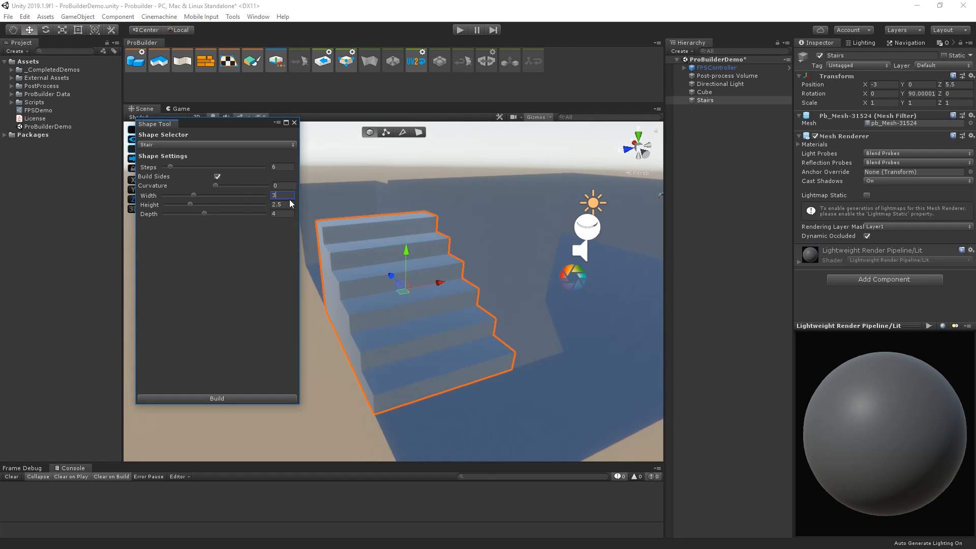
pyautogui.moveTo(206, 213); pyautogui.dragTo(231, 213)
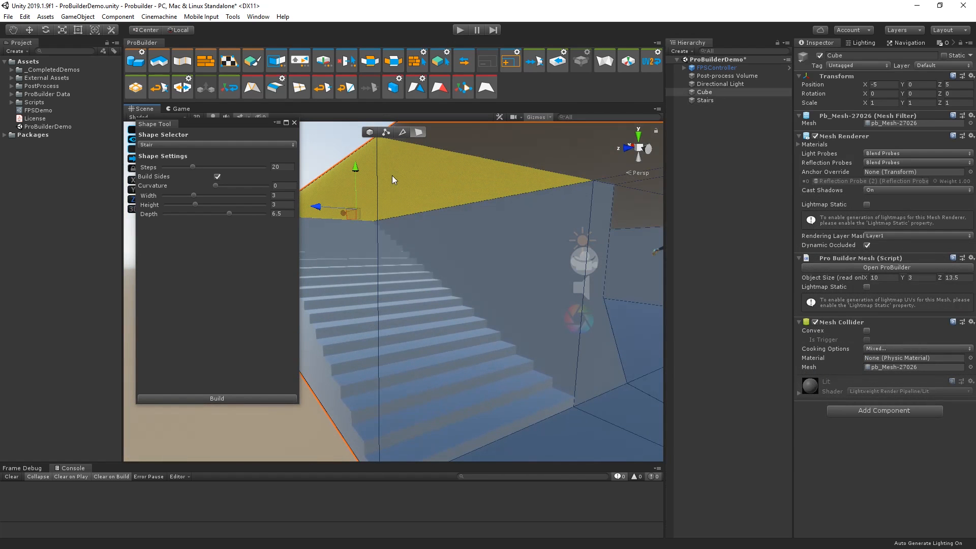
# Extrude the room up to height 6 and pull an upper wall face inward into a second floor.
pyautogui.click(461, 30)
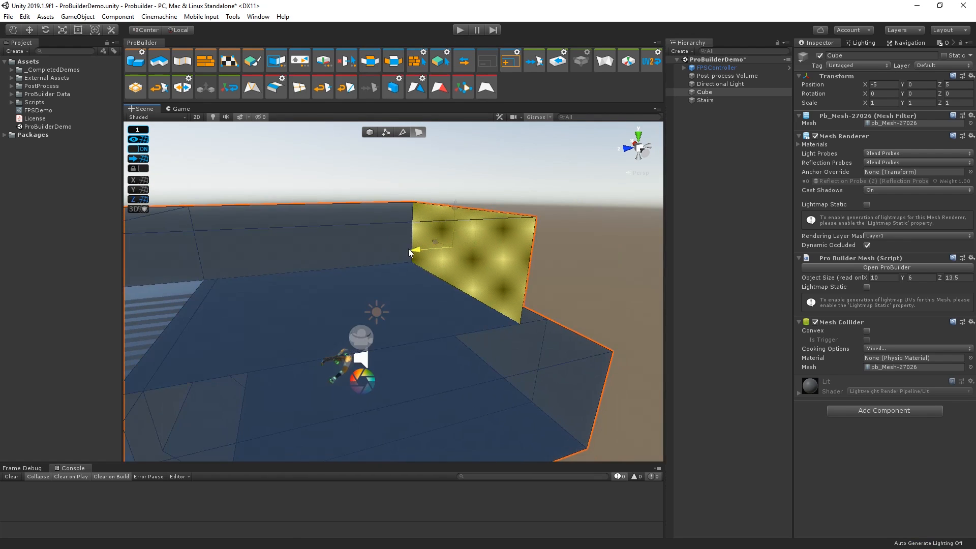
pyautogui.moveTo(410, 253); pyautogui.dragTo(311, 261)
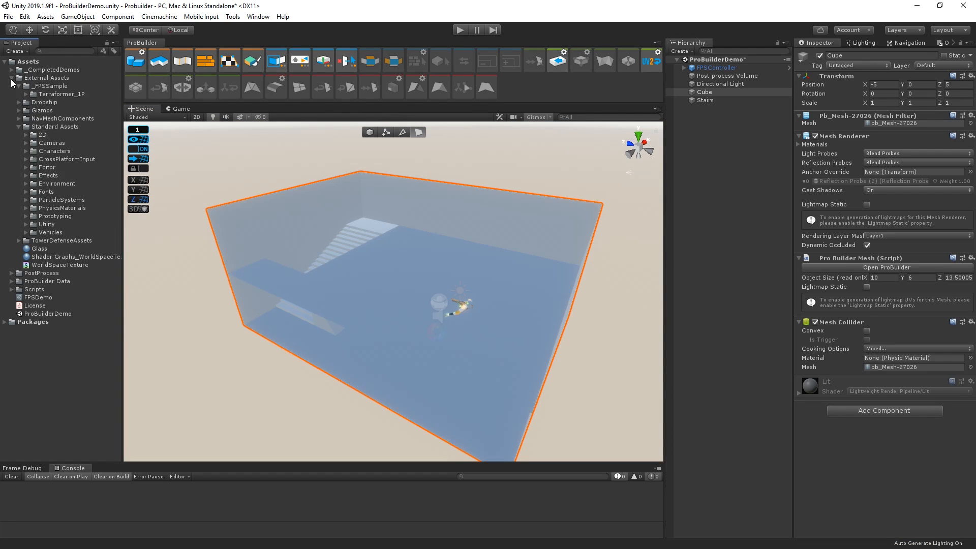
# Apply NavyGrid to the room and YellowGrid to the stairs, then bring up the UV Editor.
pyautogui.click(32, 216)
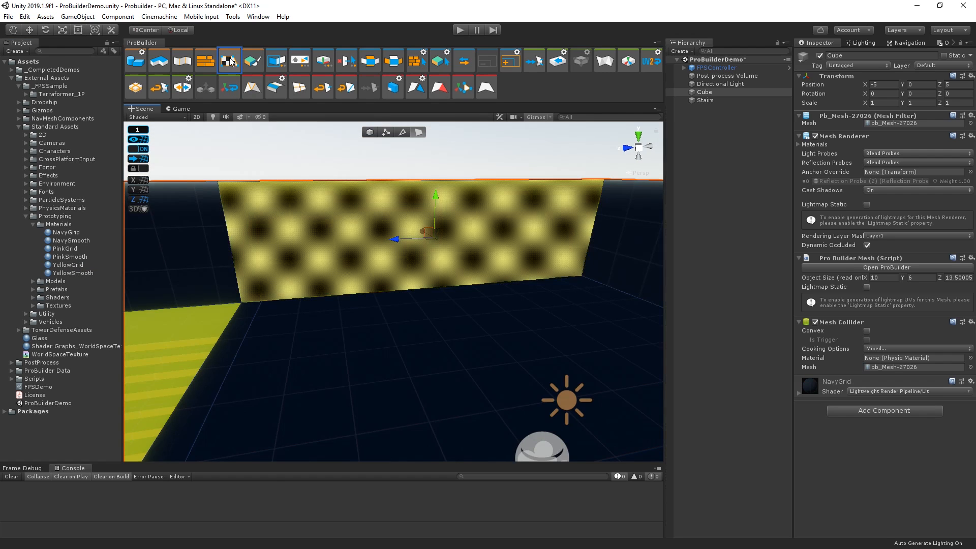
pyautogui.click(230, 59)
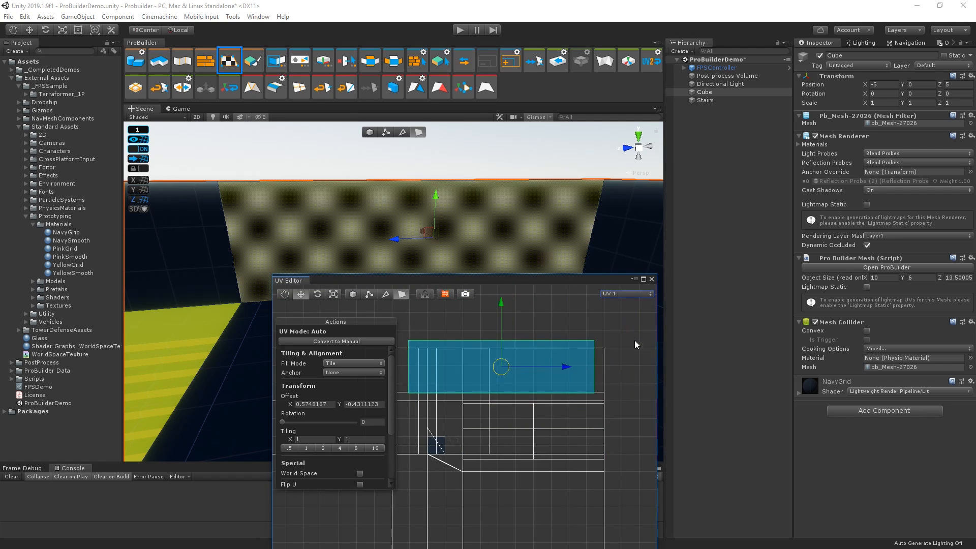
# Close the UV Editor and playtest the navy room with yellow stairs, then stop.
pyautogui.click(460, 29)
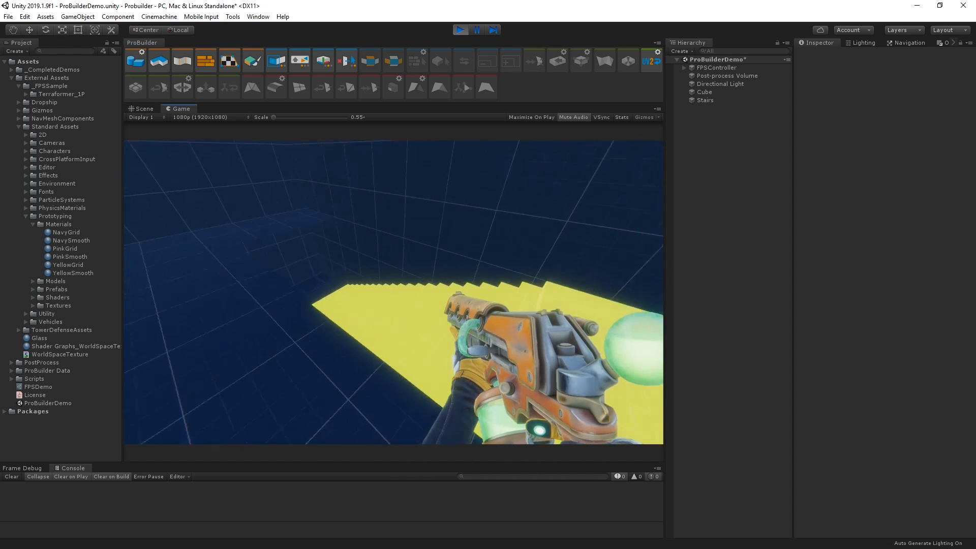
pyautogui.click(140, 108)
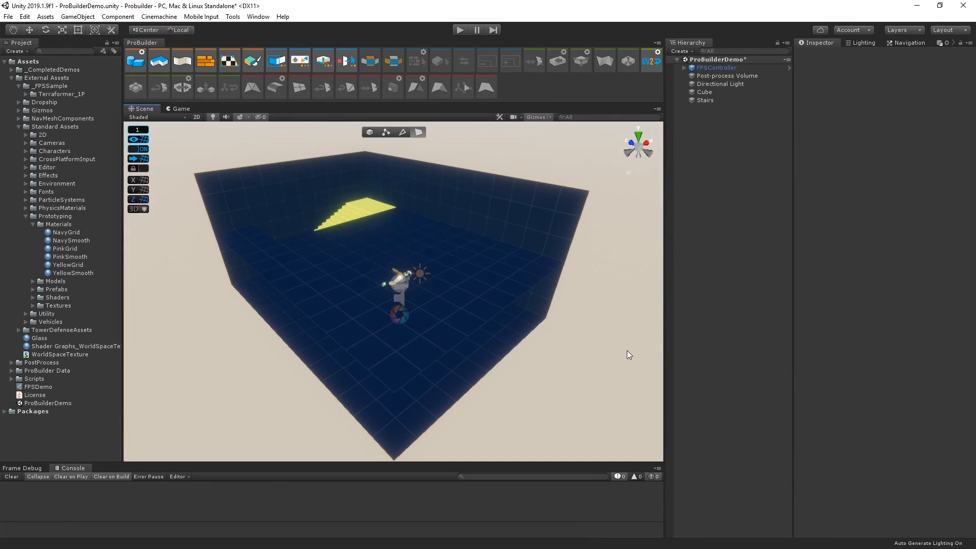